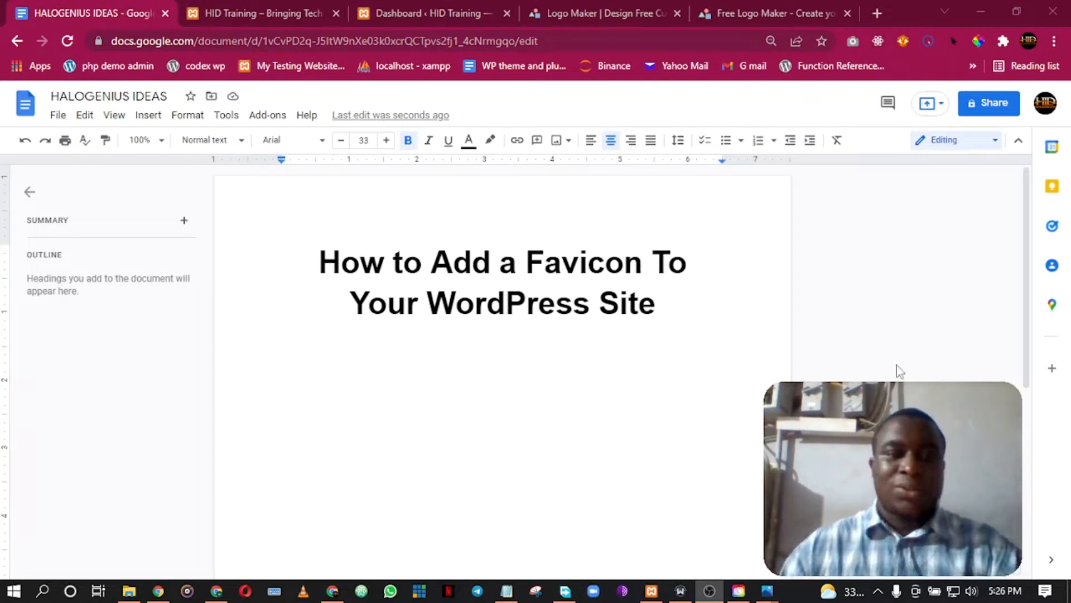
pyautogui.moveTo(543, 390)
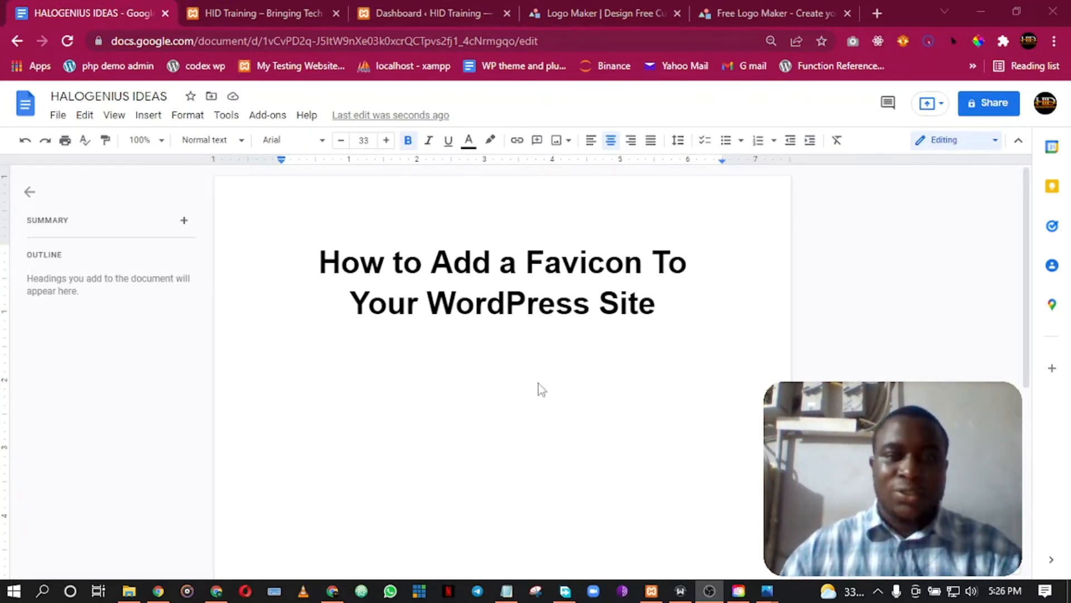
# Browse the HID Training homepage and start the Customizer from the admin bar
pyautogui.click(655, 303)
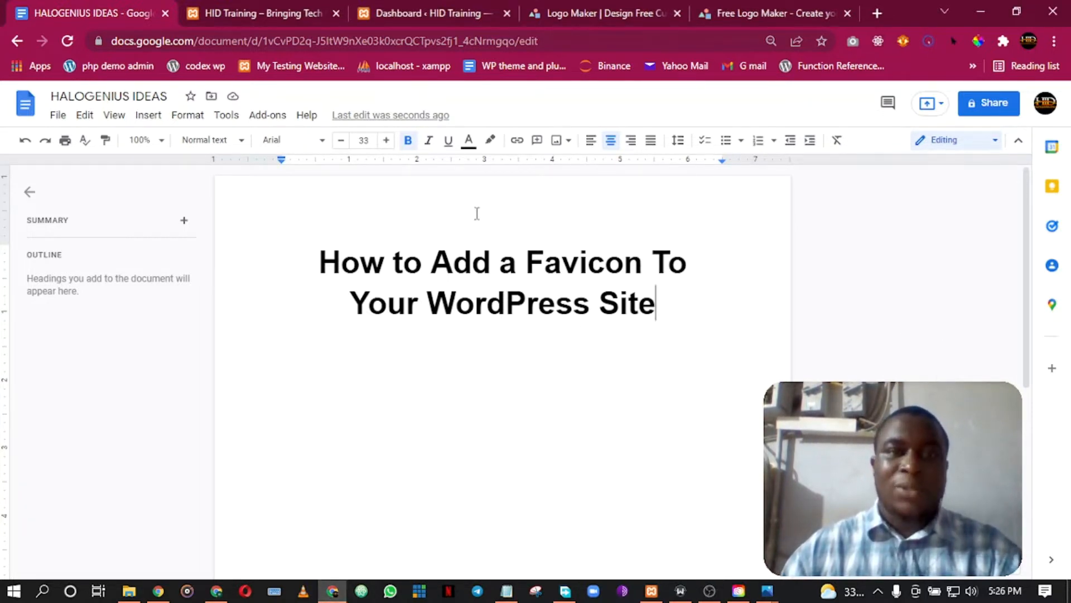
pyautogui.click(260, 14)
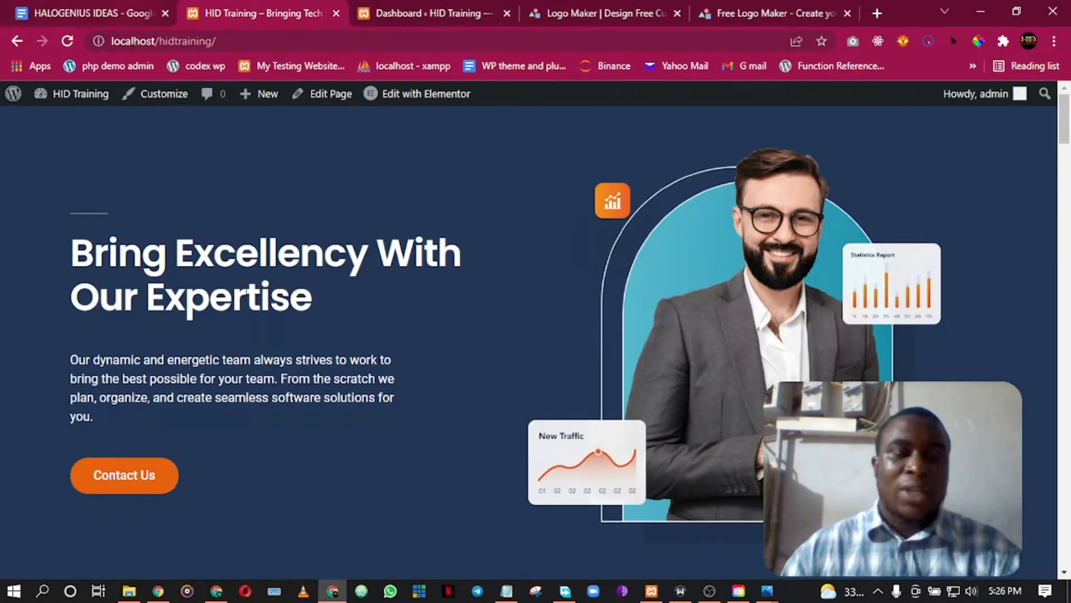
pyautogui.scroll(-3)
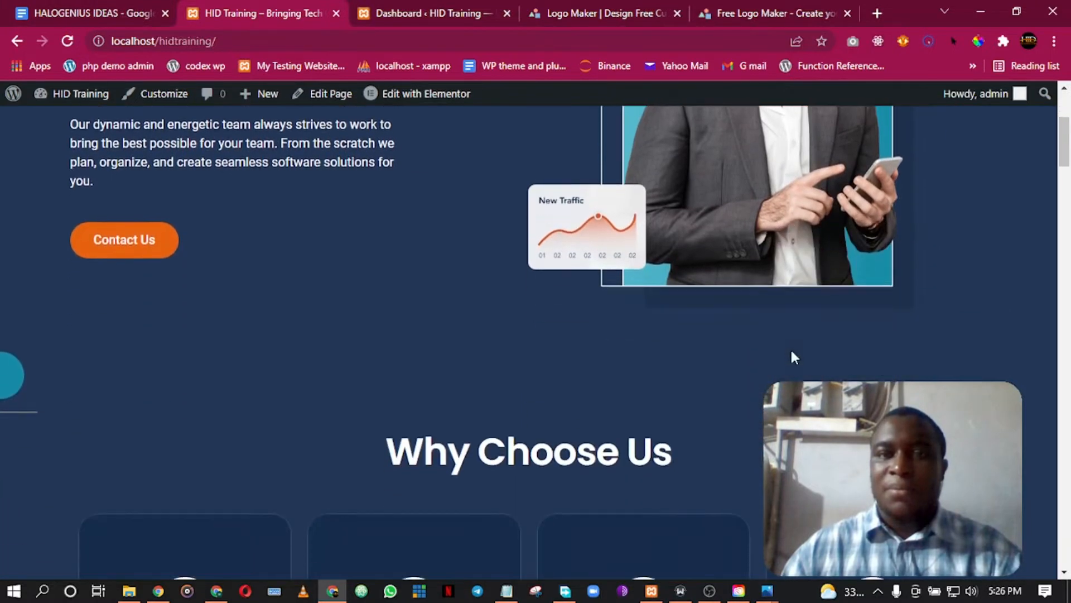
pyautogui.scroll(3)
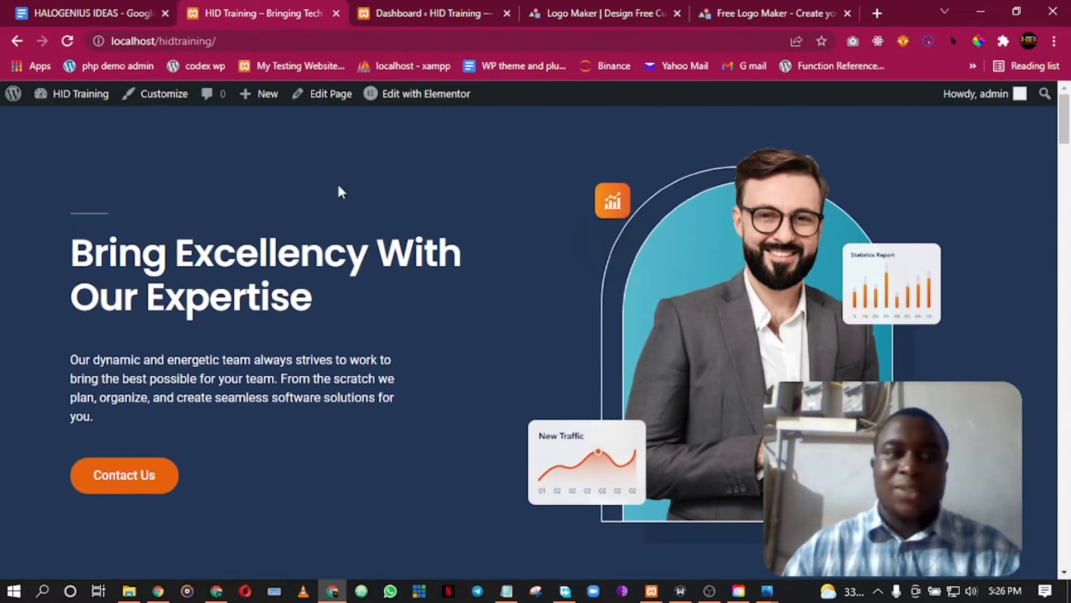
pyautogui.moveTo(187, 104)
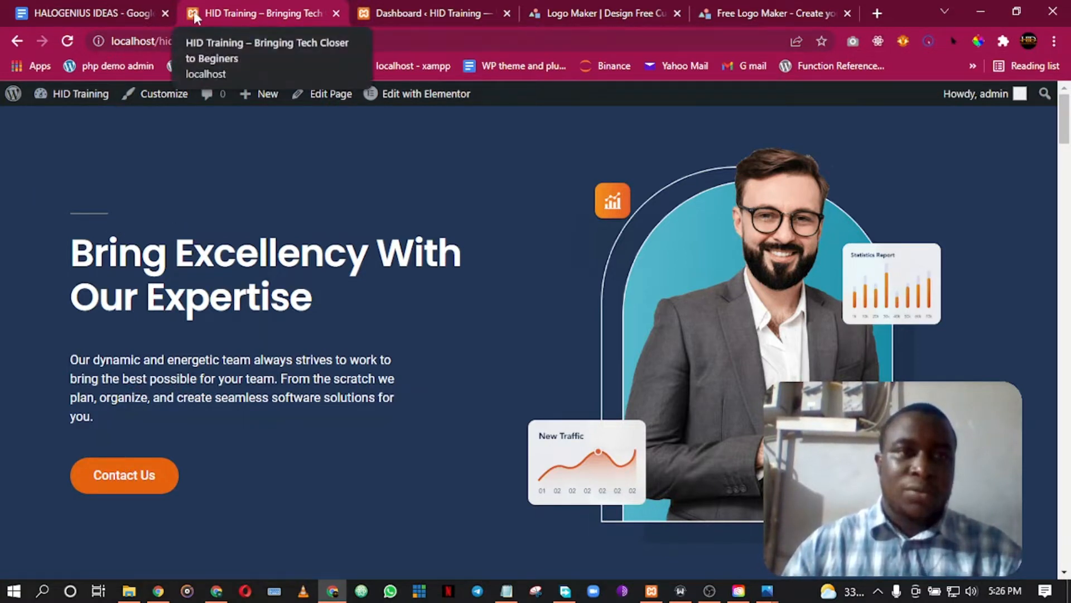
pyautogui.moveTo(799, 277)
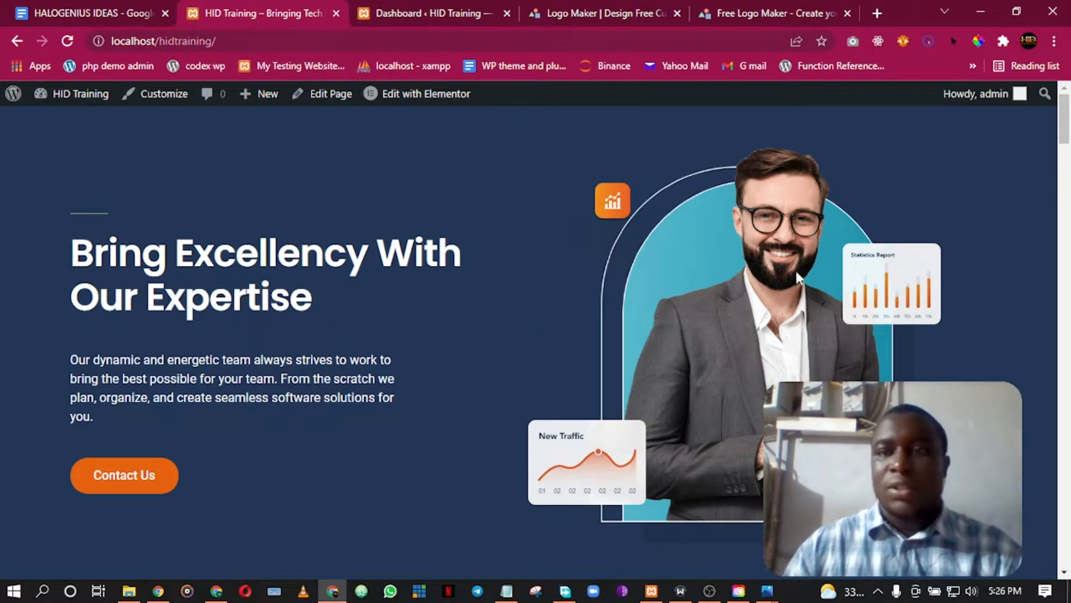
pyautogui.scroll(-3)
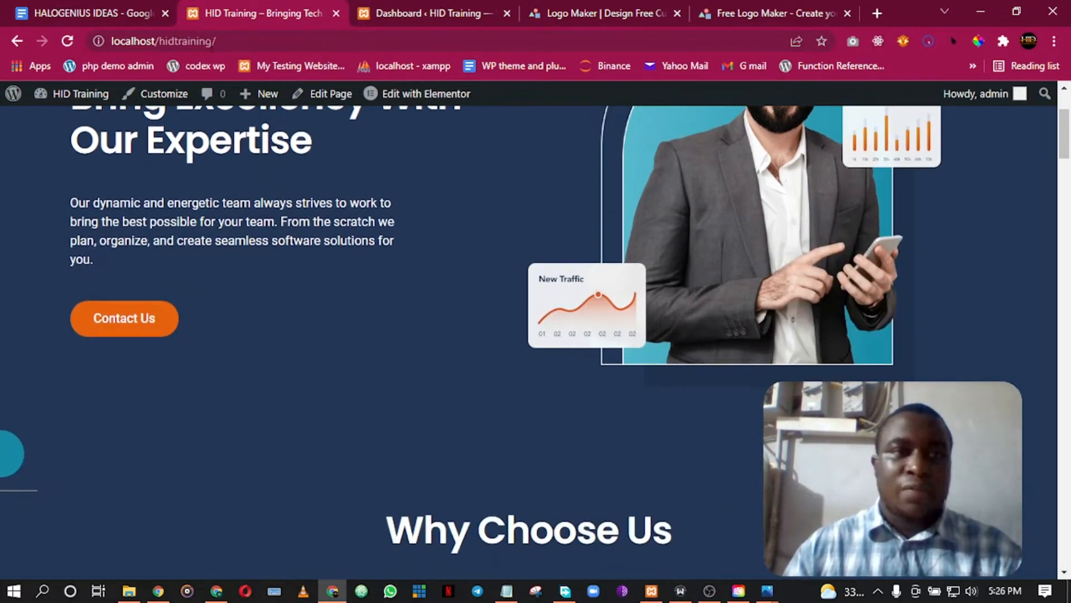
pyautogui.scroll(3)
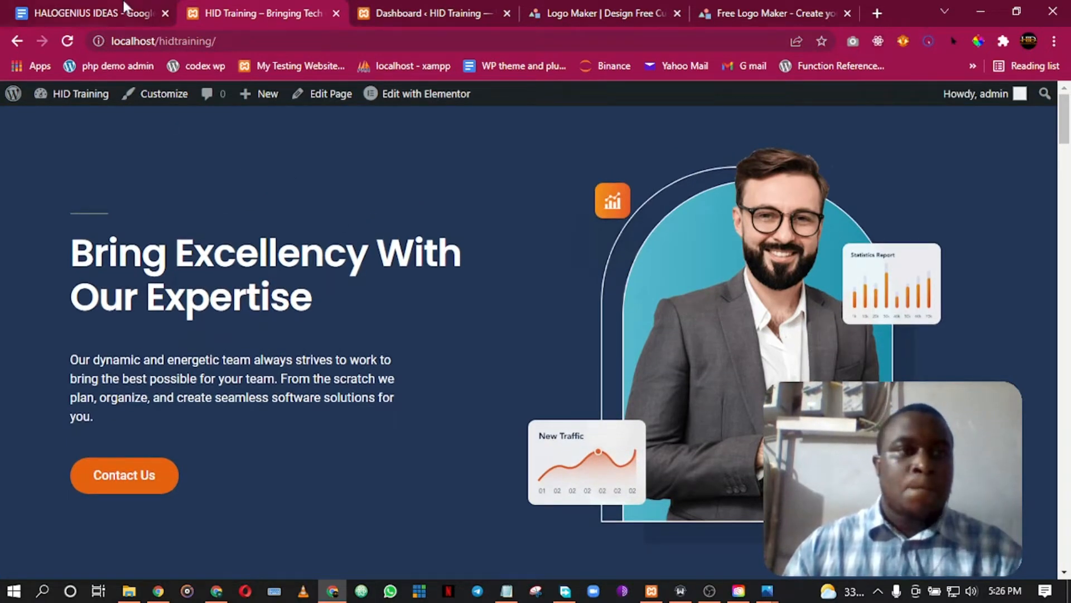
pyautogui.moveTo(163, 94)
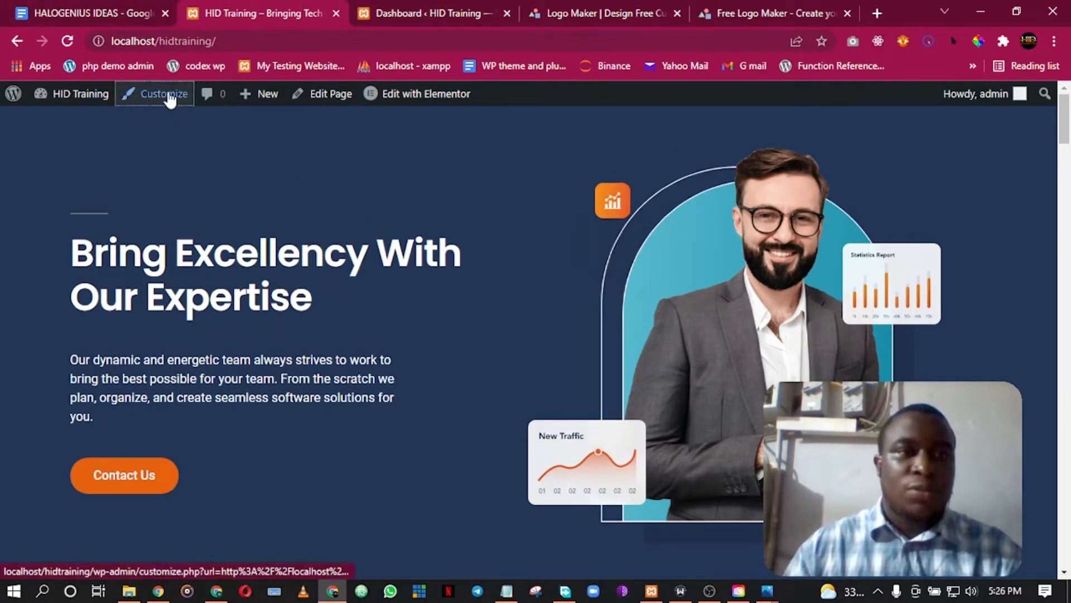
pyautogui.click(163, 94)
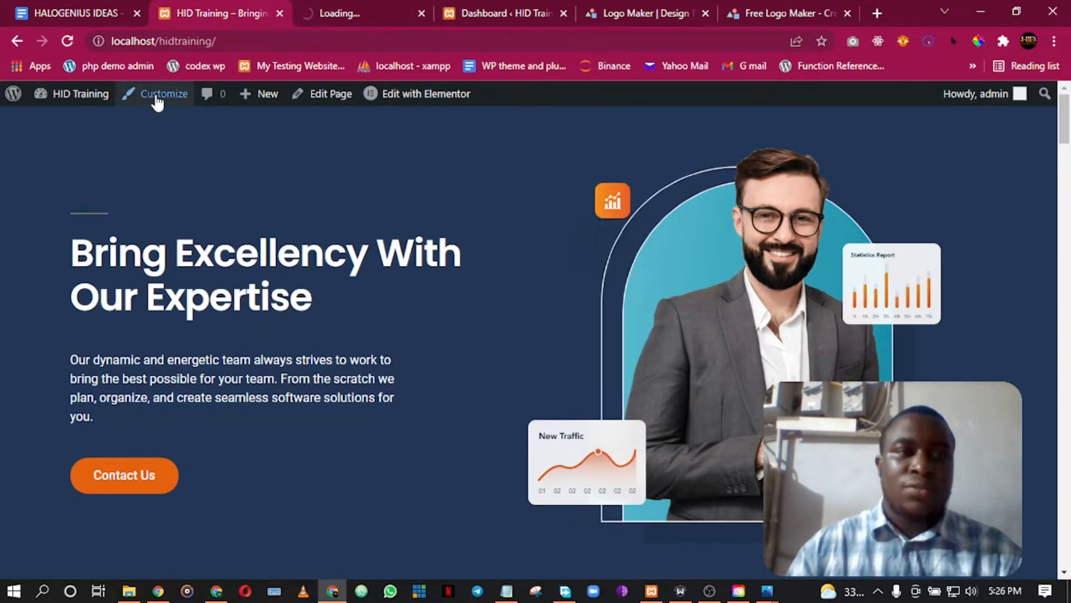
# From the Dashboard's Appearance menu, launch Customize in a new browser tab
pyautogui.click(504, 13)
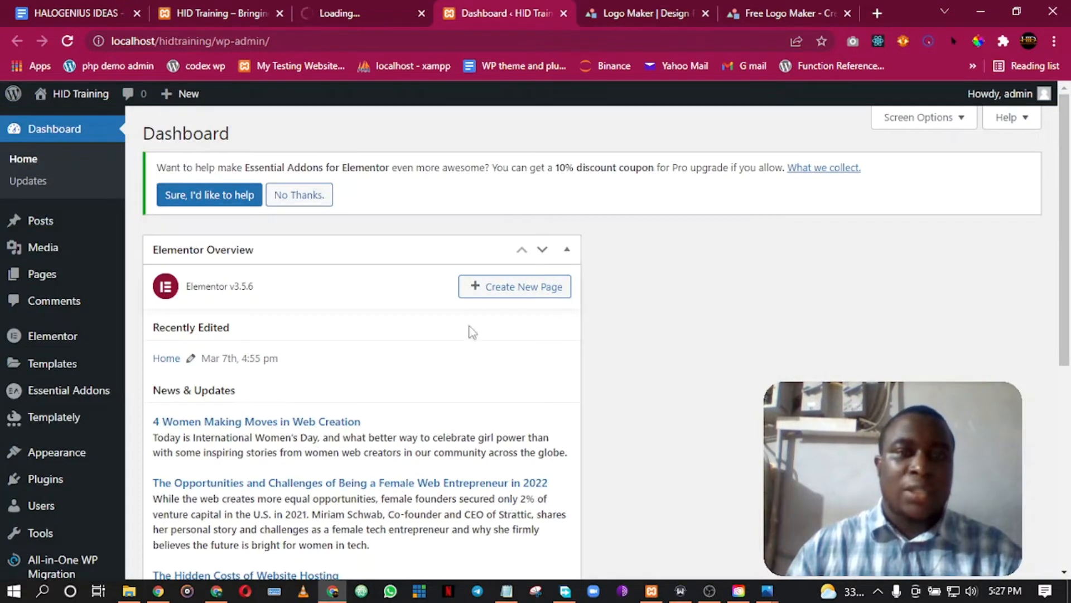
pyautogui.click(567, 248)
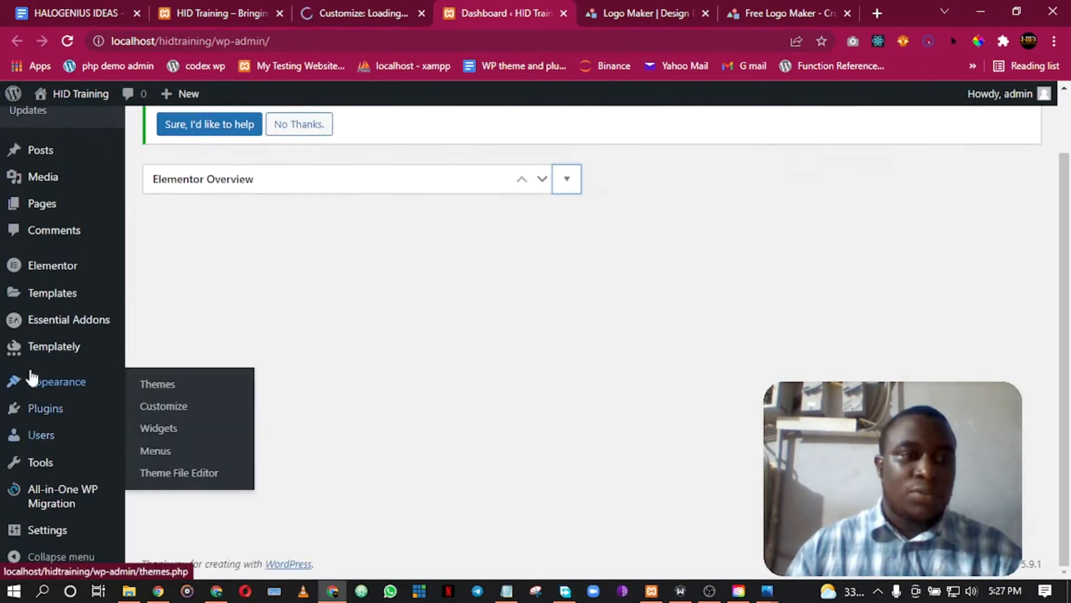
pyautogui.rightClick(163, 406)
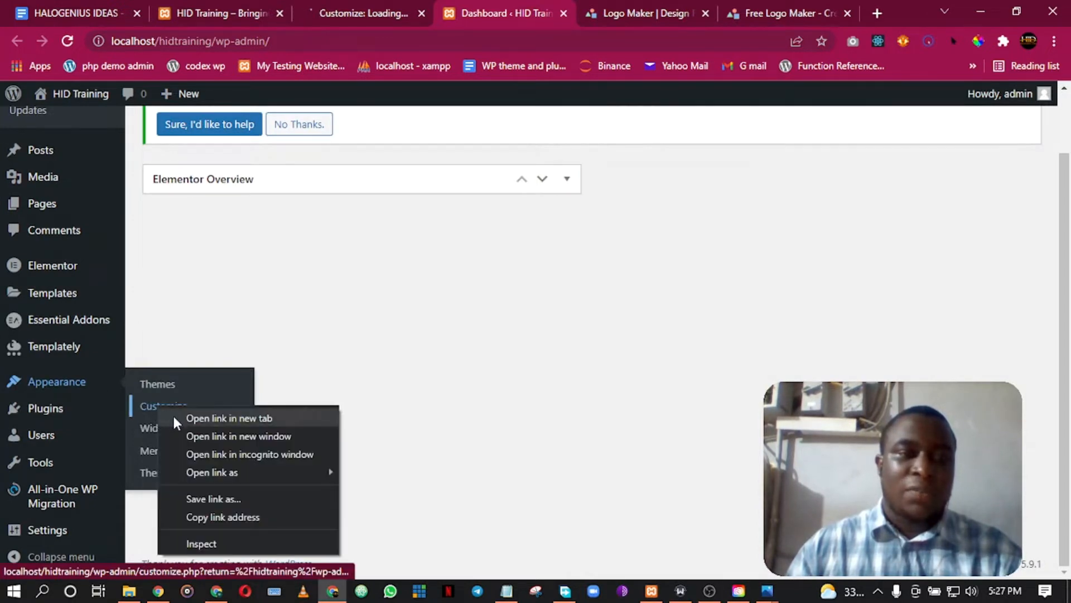
pyautogui.click(229, 419)
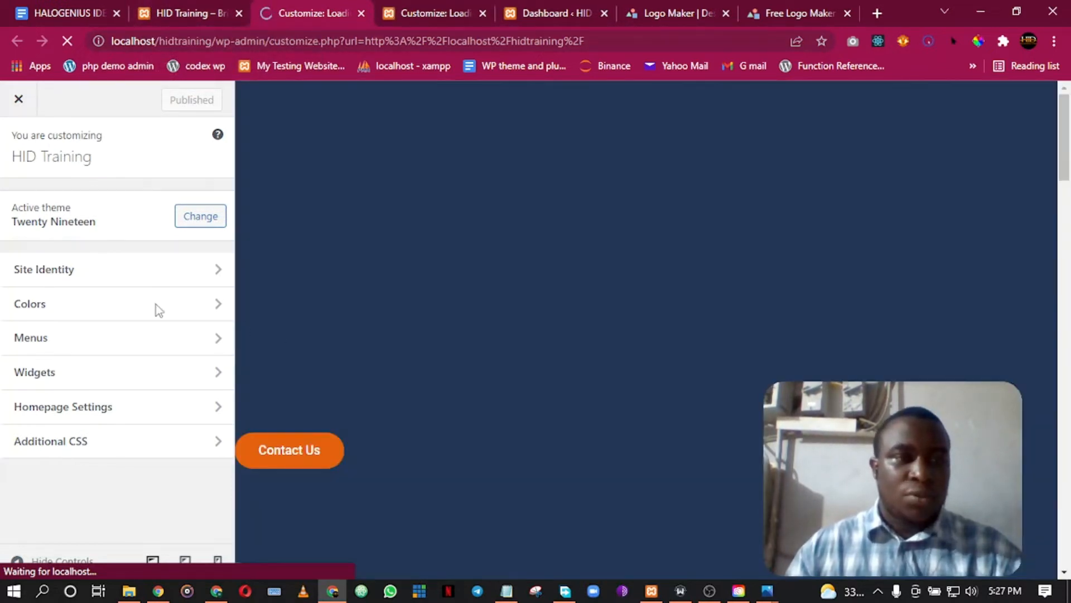
# In Site Identity, bring up the Select image dialog for the site icon
pyautogui.click(44, 269)
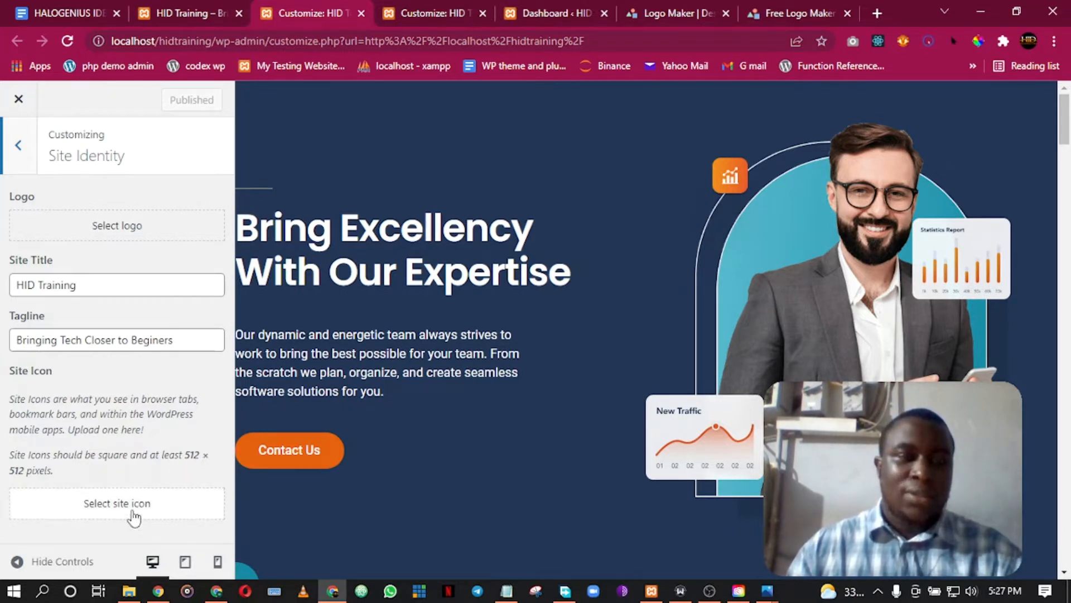
pyautogui.click(116, 504)
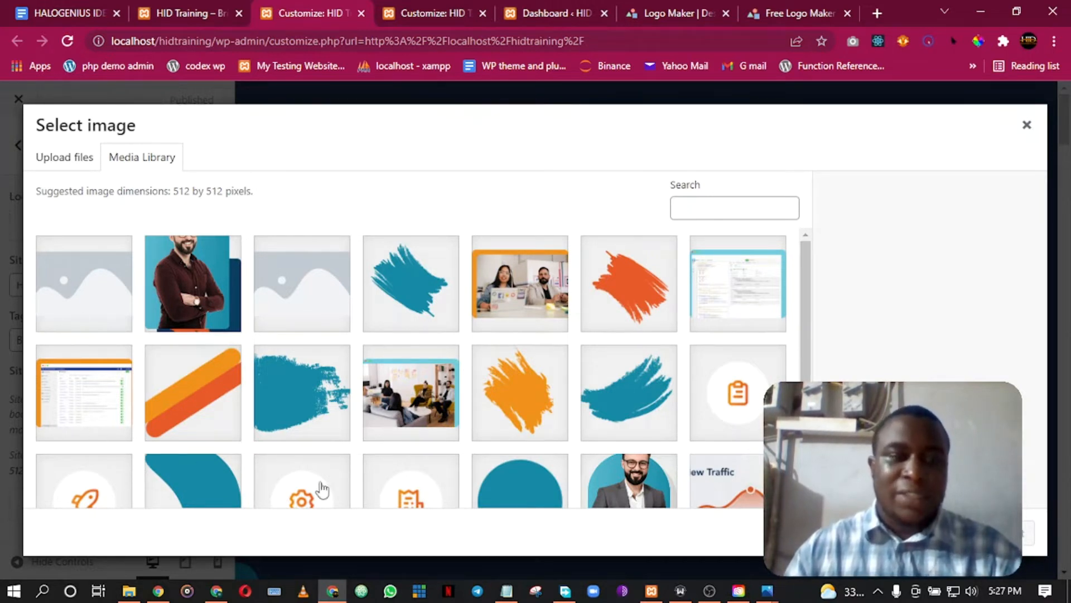
# Switch the picker to Upload files and bring up the computer's file browser via Select Files
pyautogui.click(63, 156)
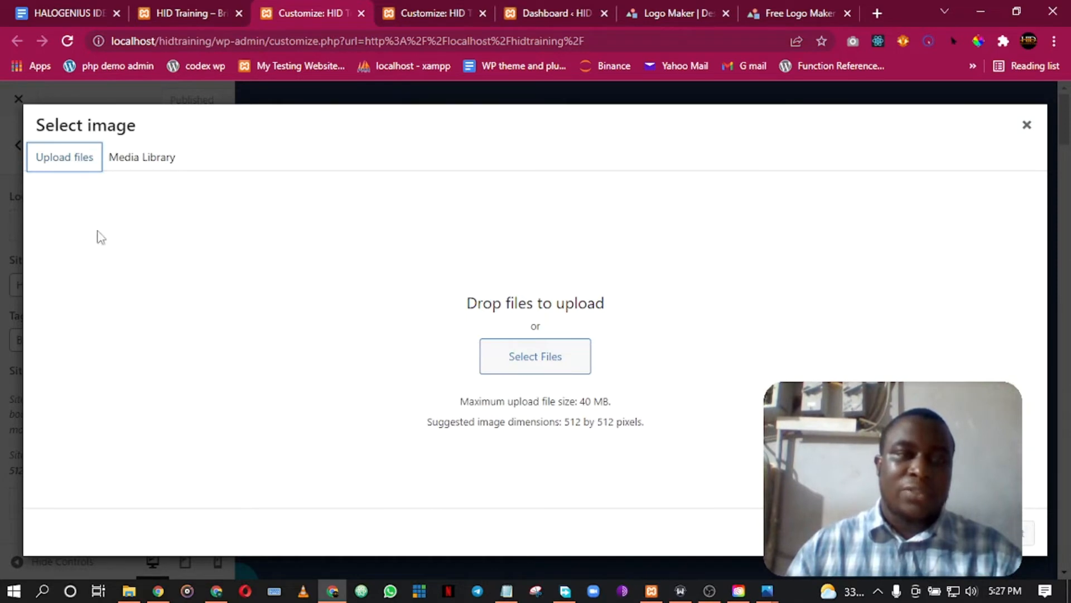
pyautogui.click(141, 157)
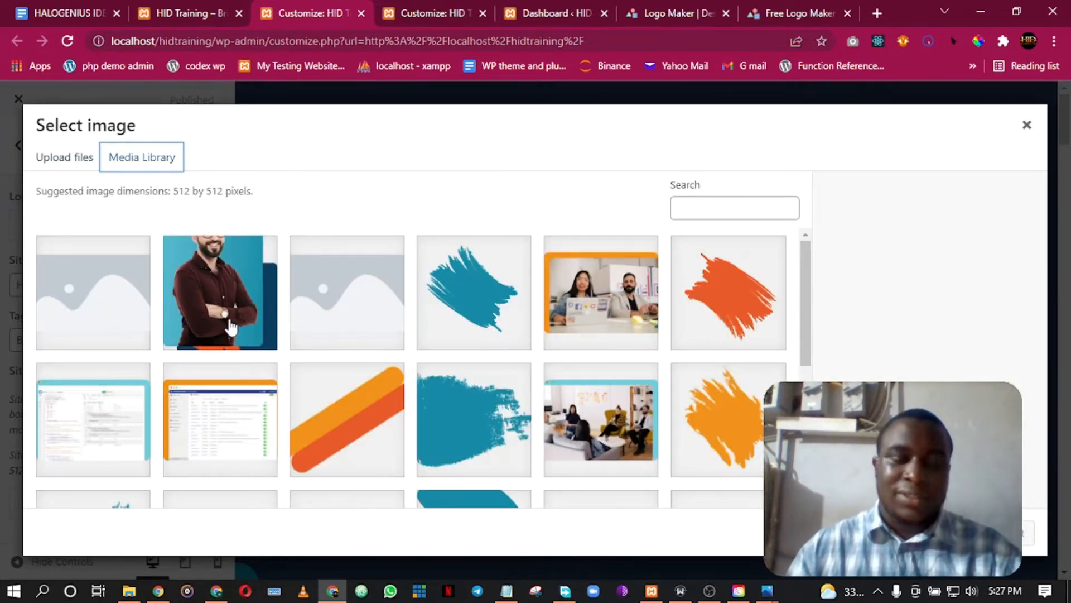
pyautogui.scroll(-3)
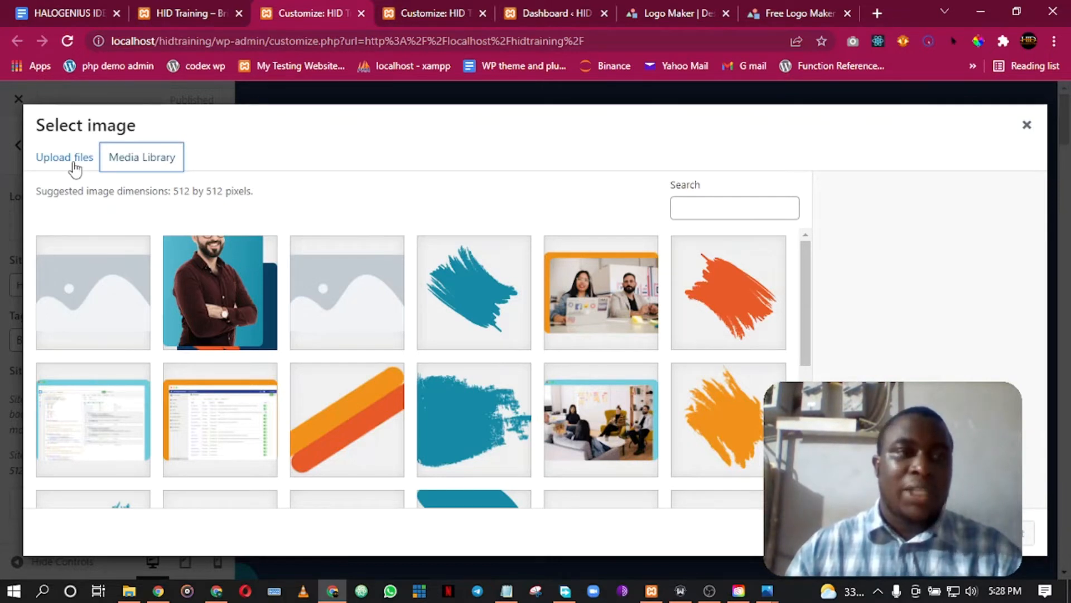
pyautogui.click(65, 158)
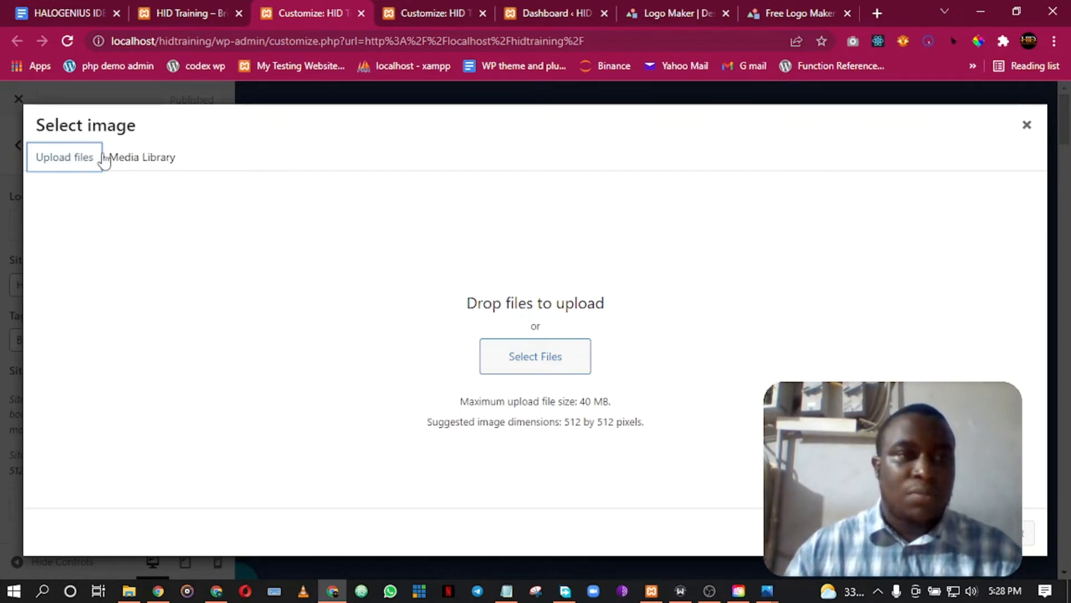
pyautogui.moveTo(152, 254)
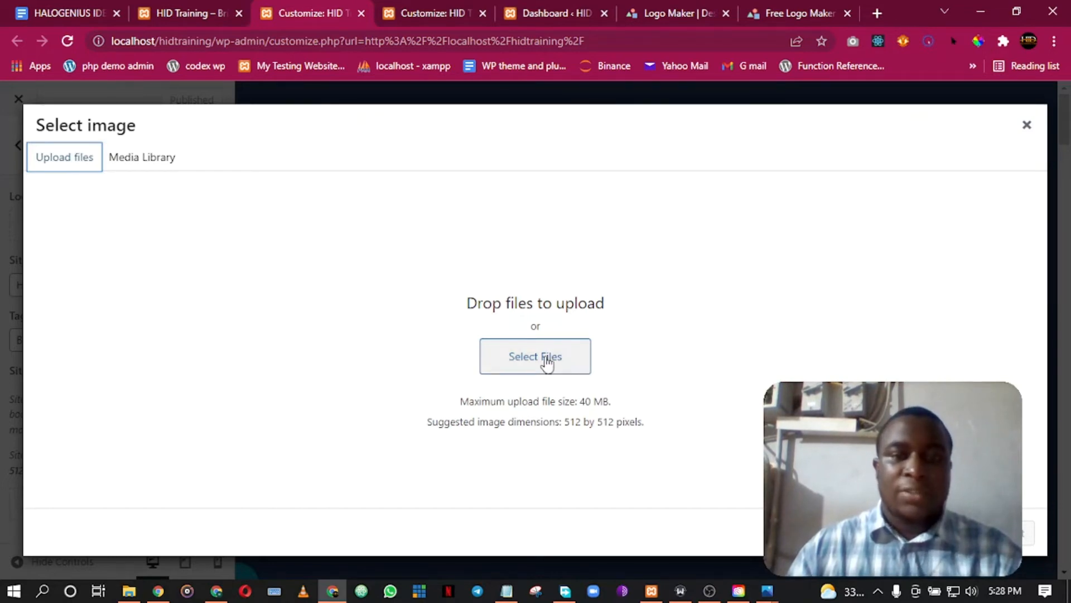
pyautogui.click(534, 356)
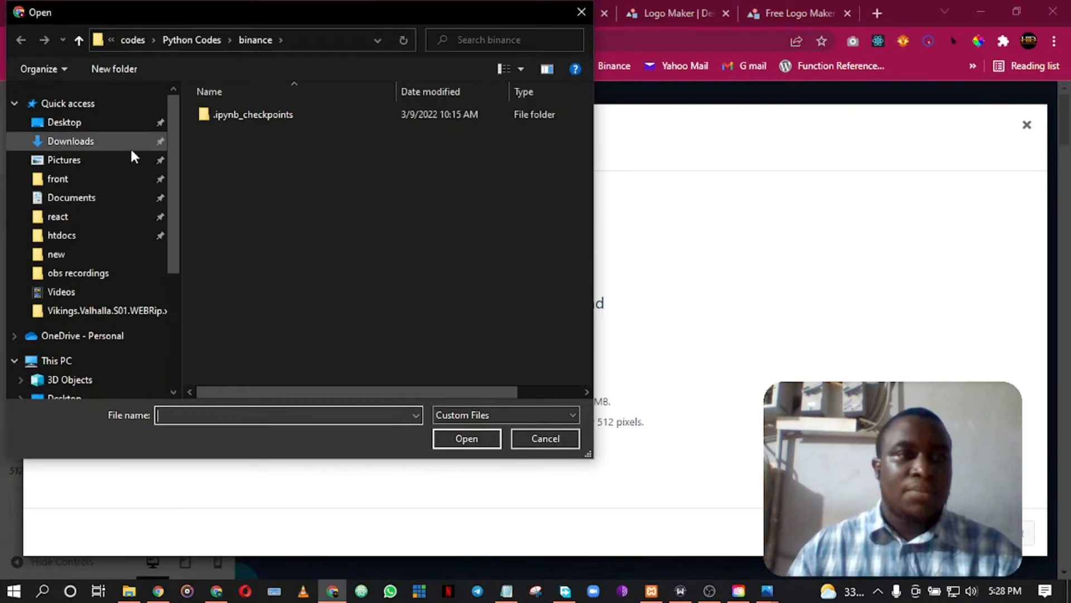
# Show the Downloads folder listing the LogoMakr image files
pyautogui.click(70, 141)
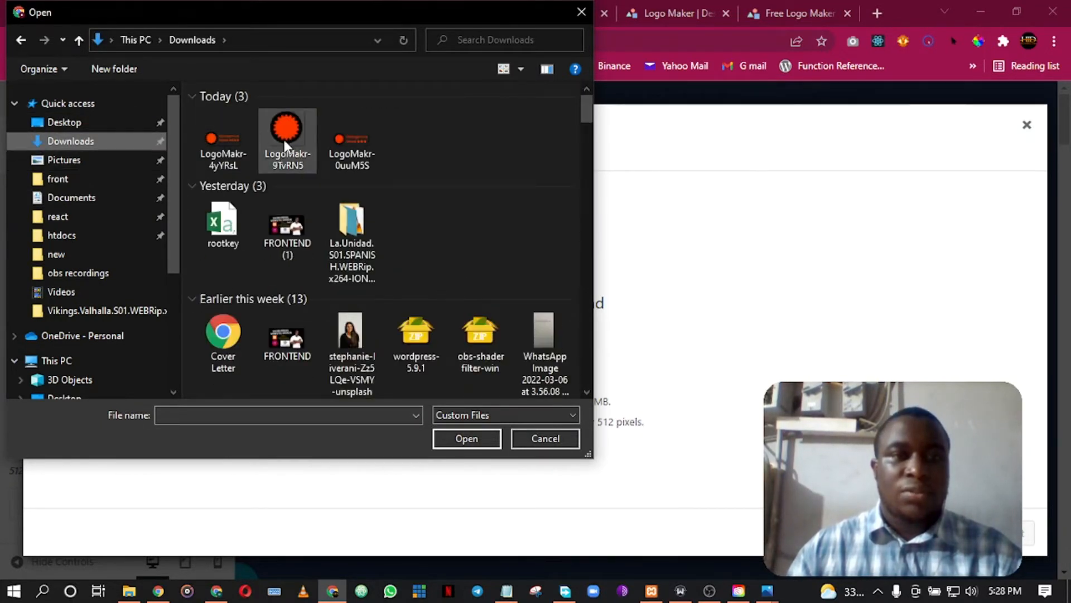
pyautogui.moveTo(286, 130)
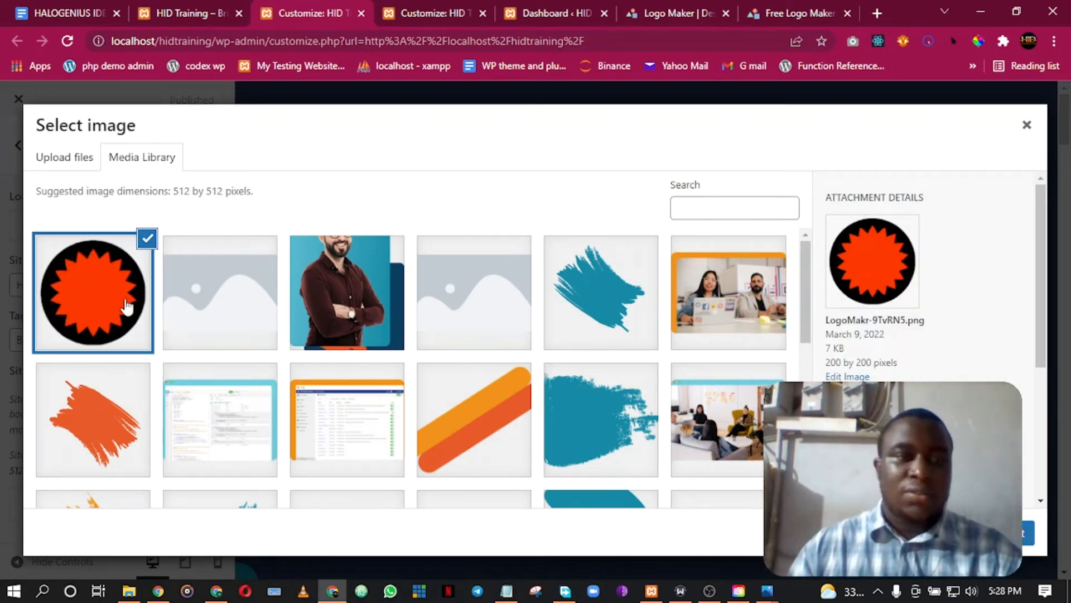
# Select the uploaded LogoMakr-9TvRN5 starburst as site icon, bringing up the crop preview
pyautogui.click(1021, 532)
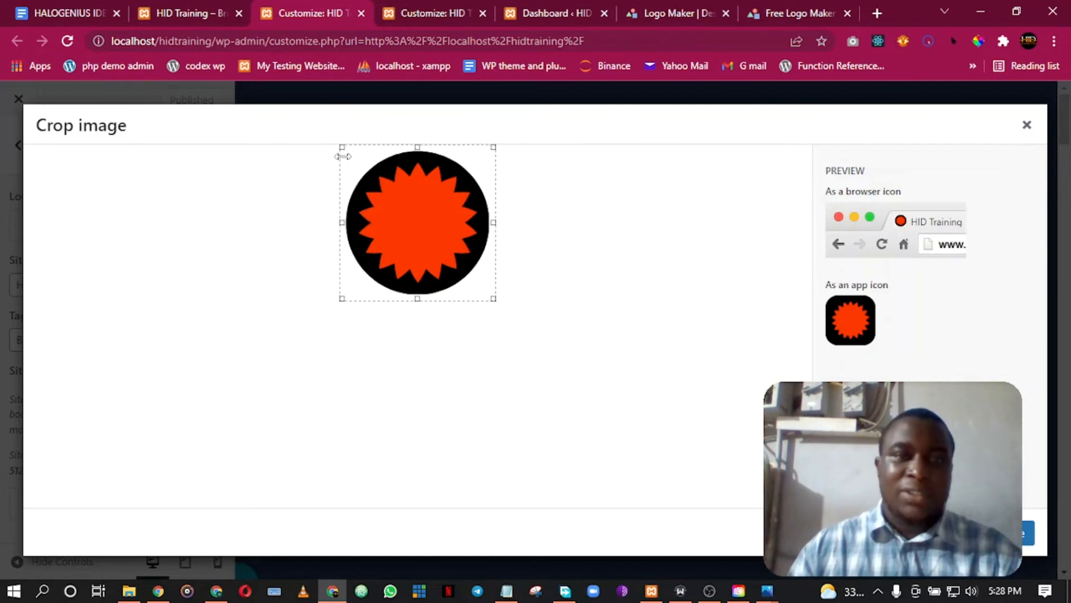
pyautogui.moveTo(379, 144)
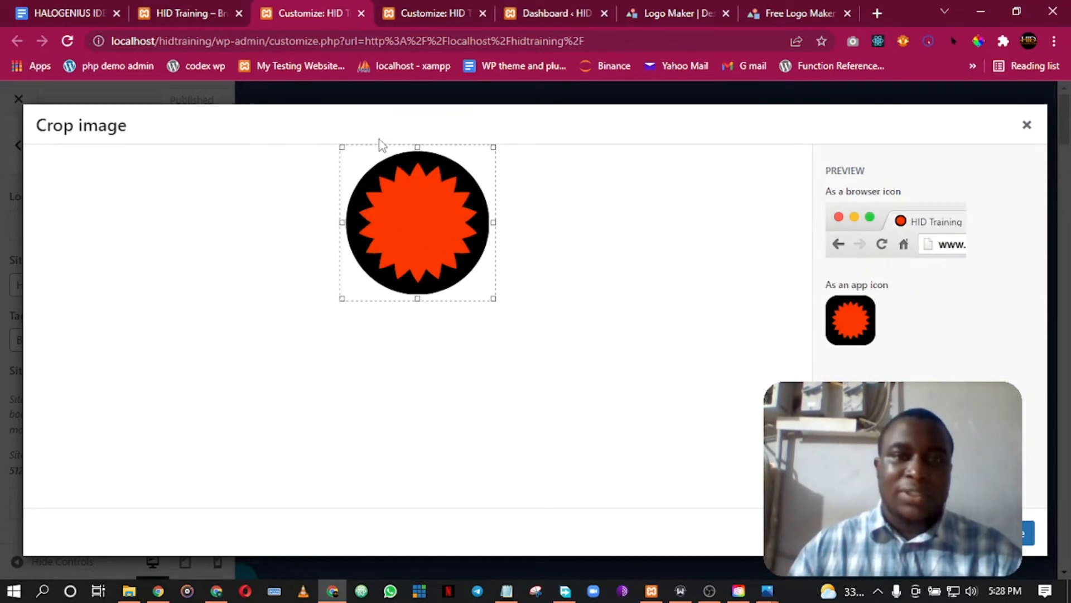
pyautogui.moveTo(345, 182)
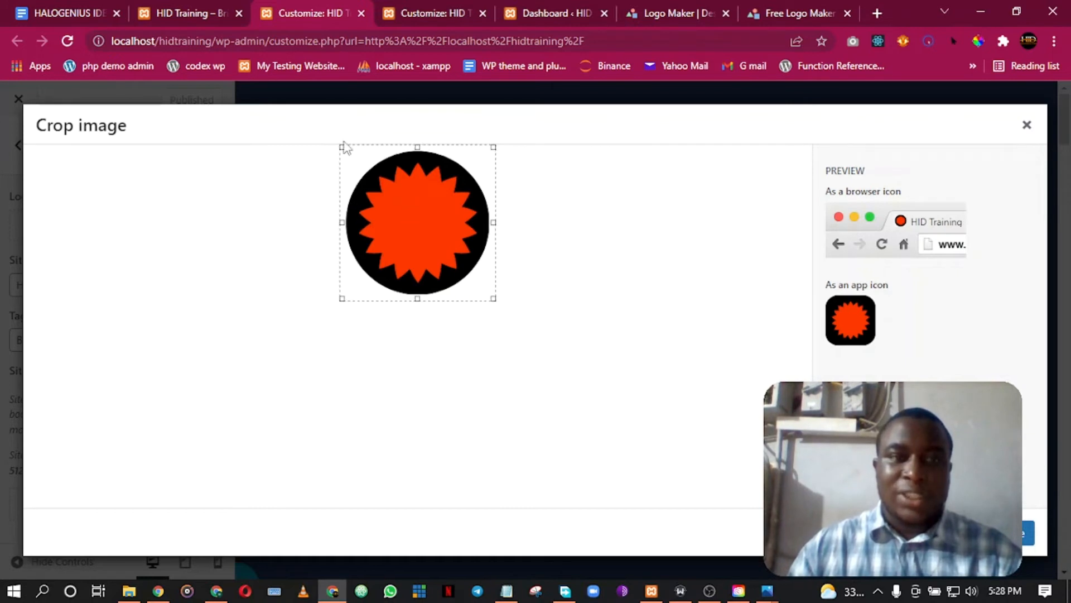
pyautogui.moveTo(403, 177)
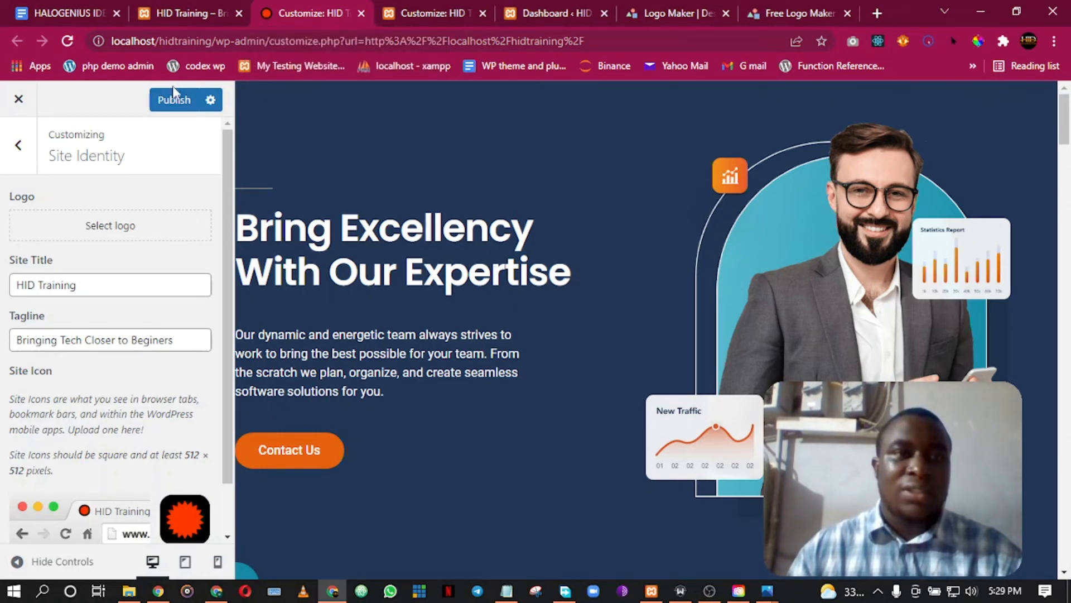
pyautogui.moveTo(311, 13)
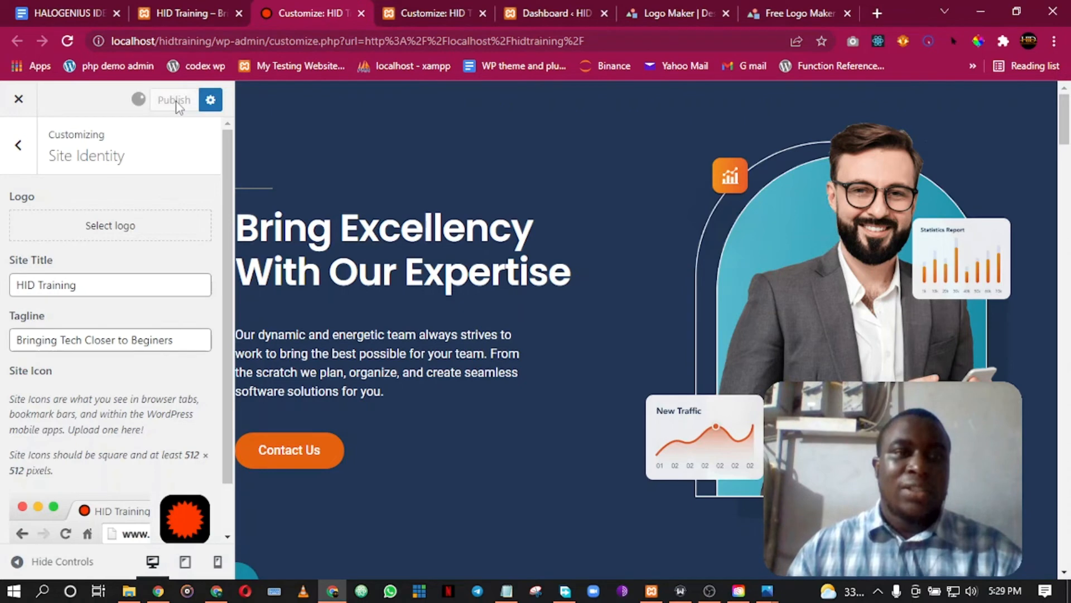
# Publish the Customizer changes so the starburst site icon goes live
pyautogui.click(173, 100)
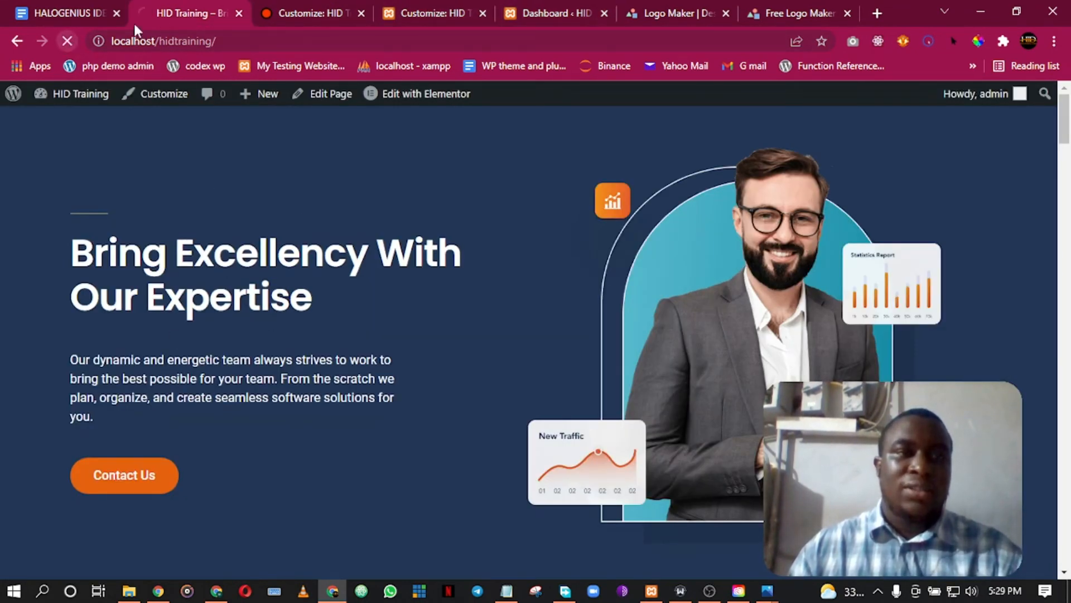
pyautogui.moveTo(189, 13)
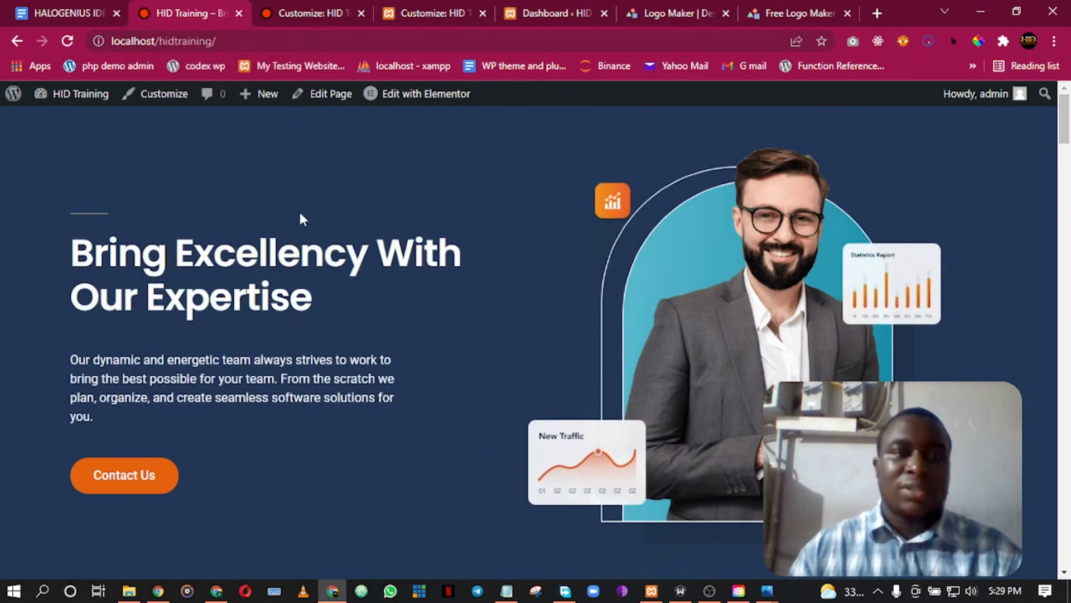
pyautogui.moveTo(535, 318)
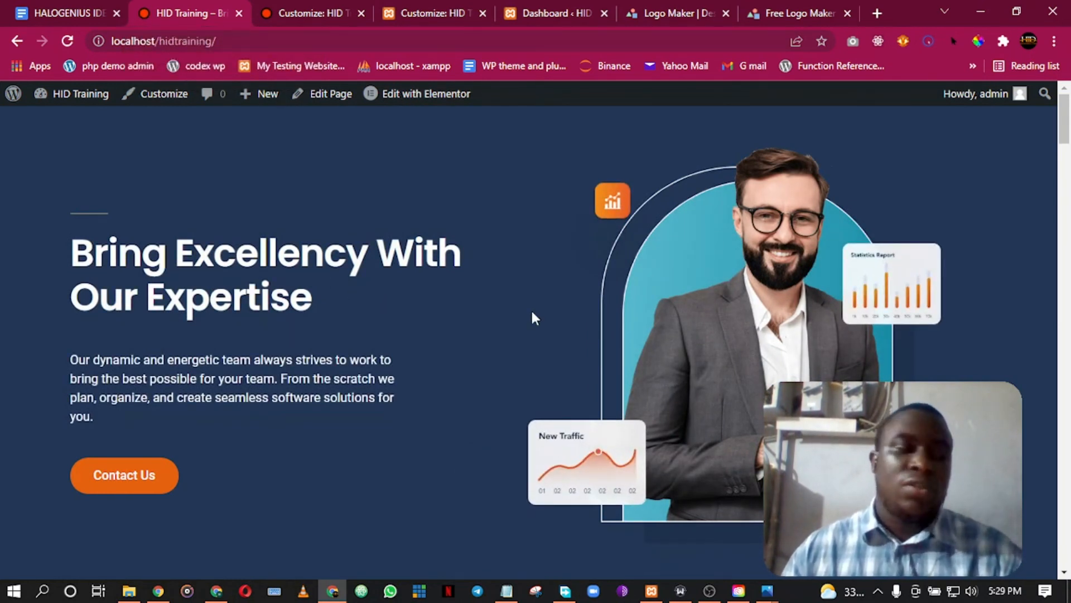